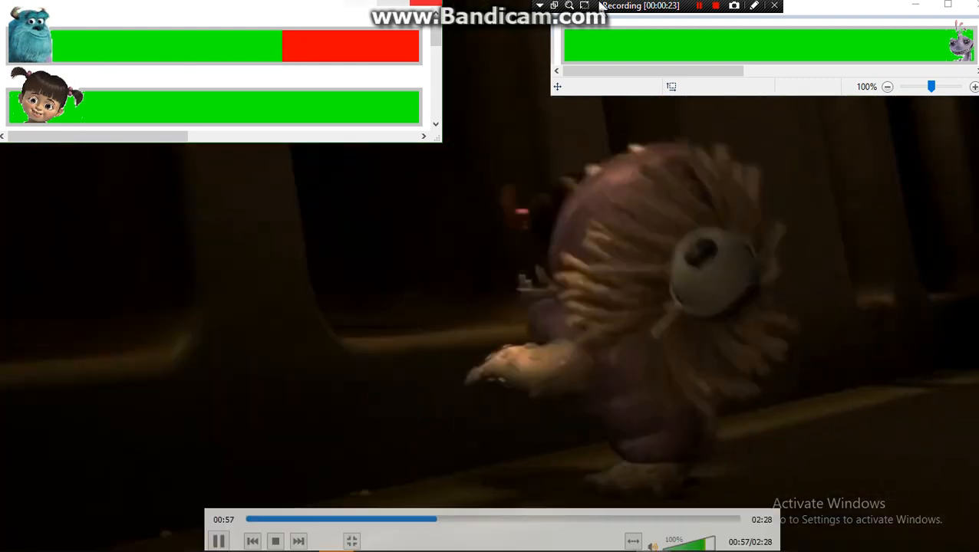
Turn most of Sulley's health bar red, add a red sliver to Randall's, and open Mike's bar.
left_click(698, 6)
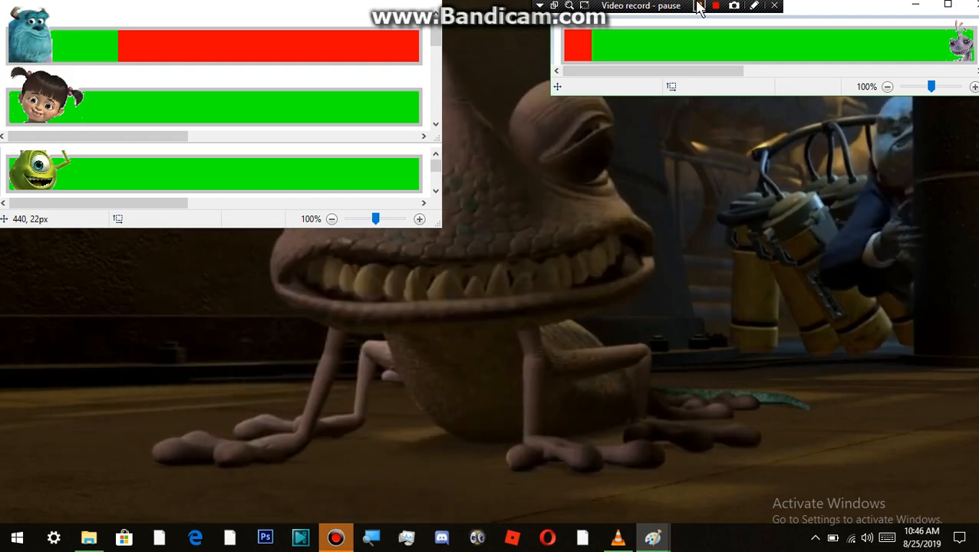
left_click(689, 6)
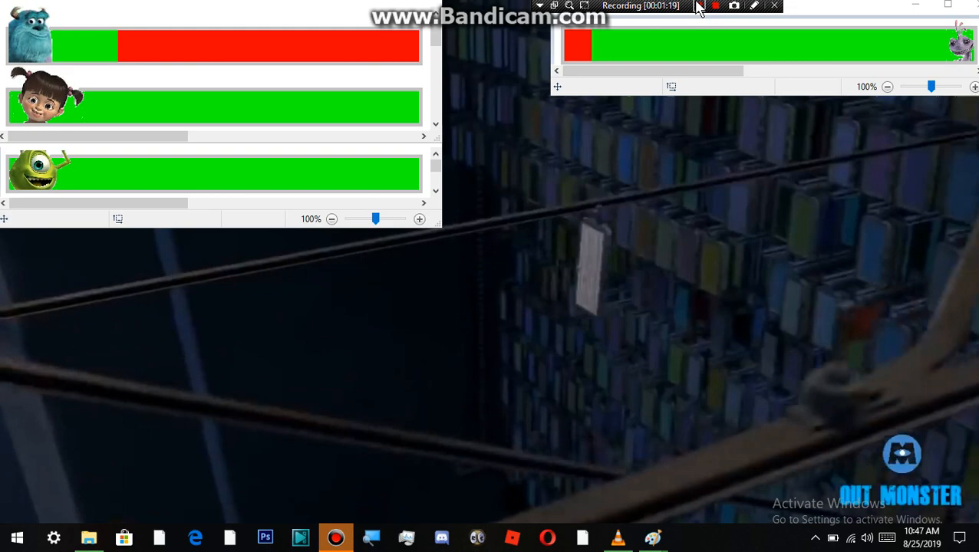
left_click(698, 6)
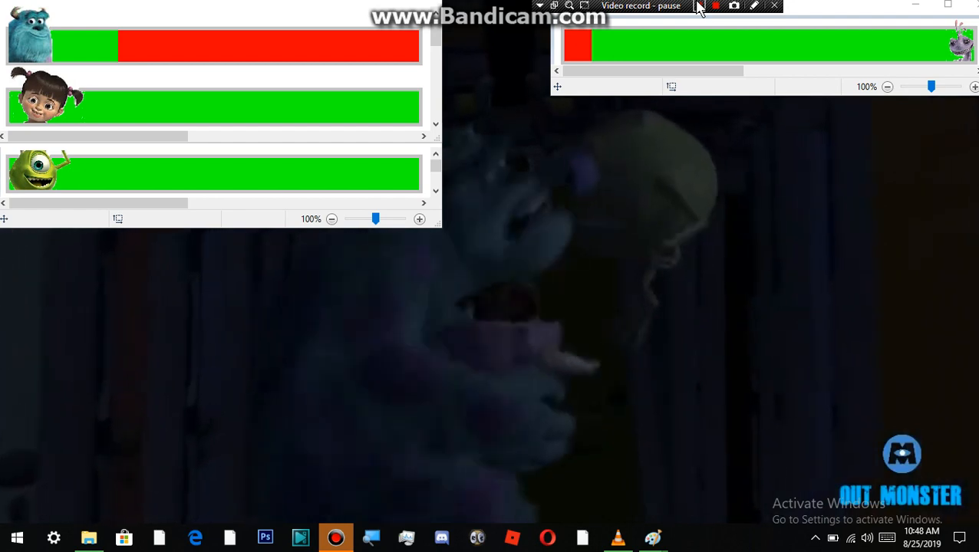
Add a small red end to Mike's health bar and lengthen Randall's red portion.
left_click(695, 7)
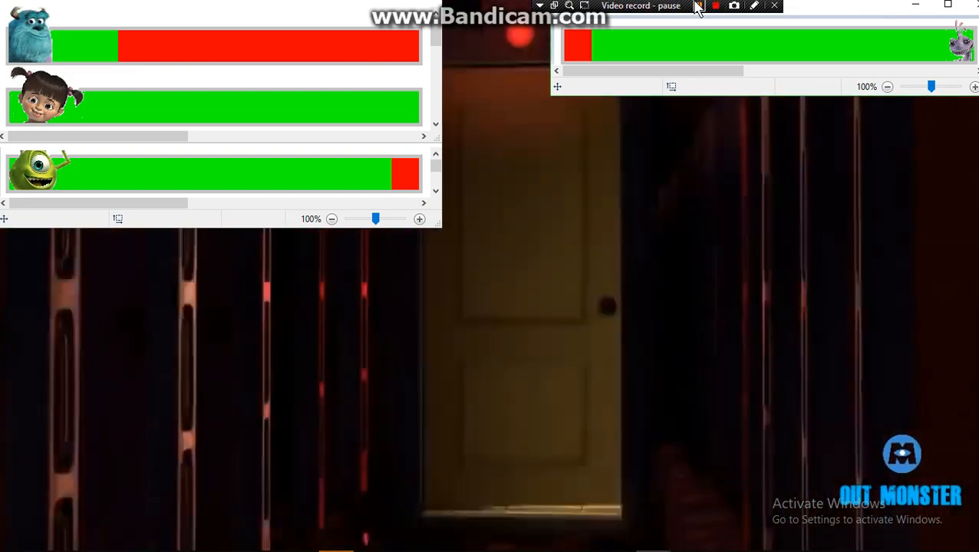
left_click(696, 7)
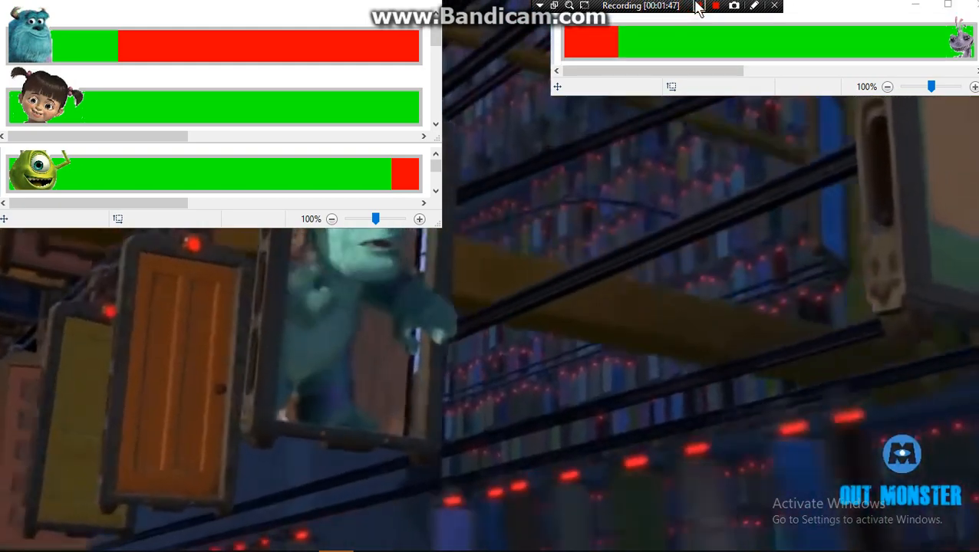